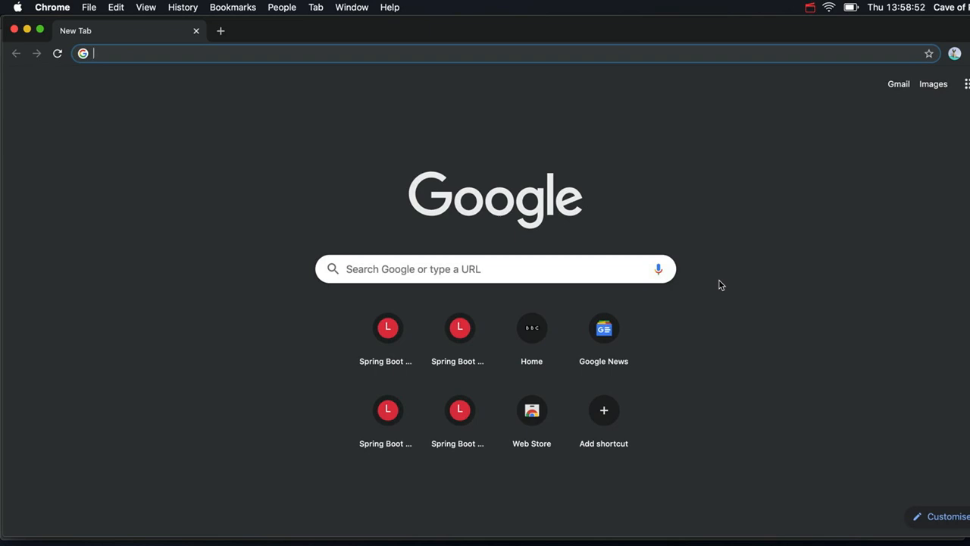
Search Google for 'java se sdk download' from the new tab page.
left_click(496, 269)
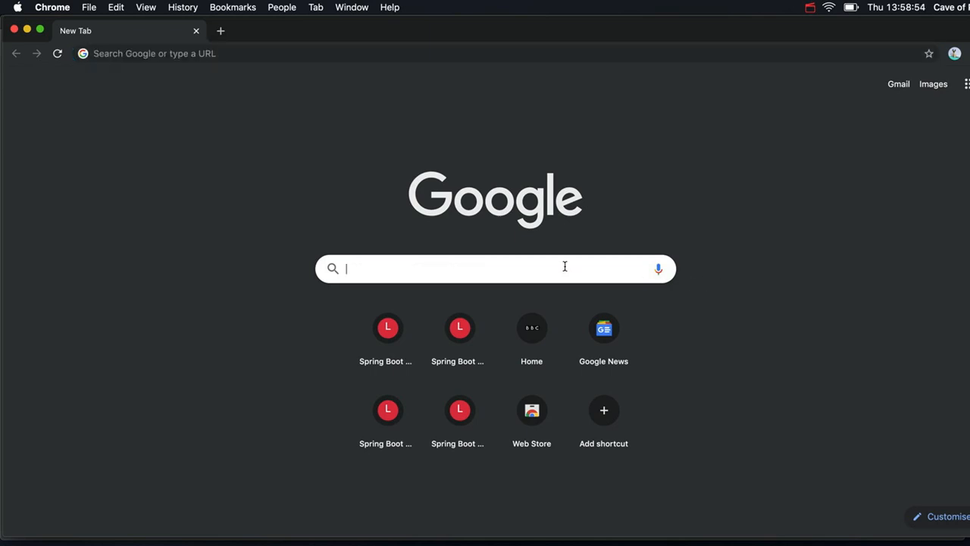
type("java se sdk download")
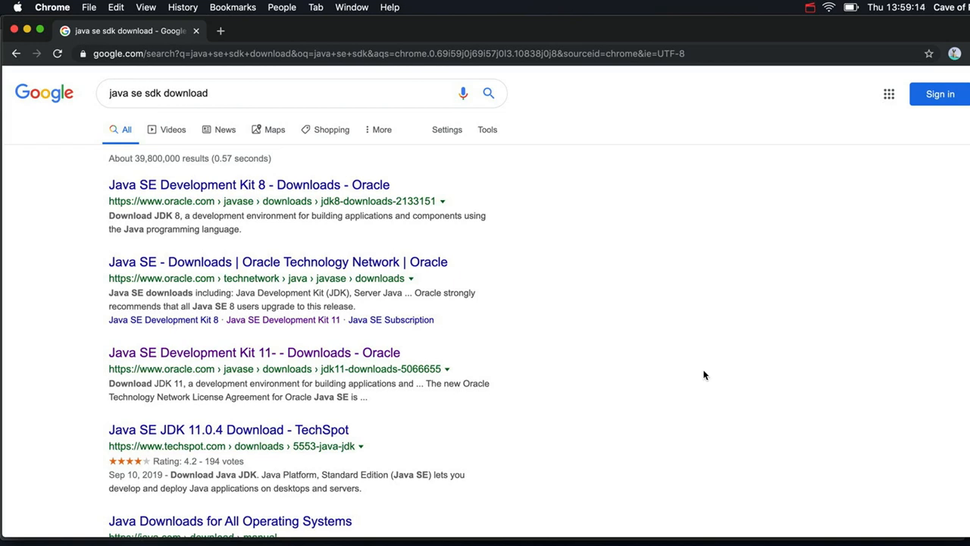
mouse_move(676, 360)
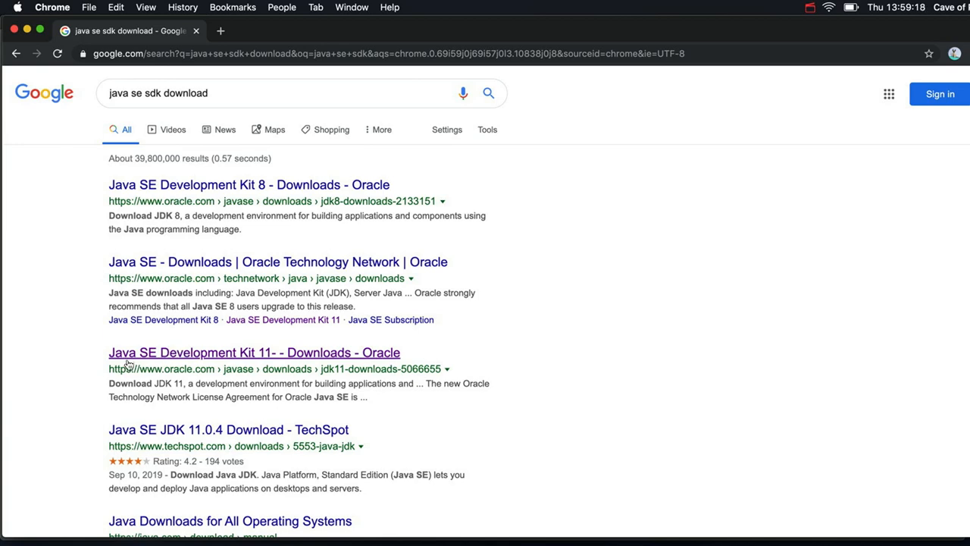
mouse_move(157, 357)
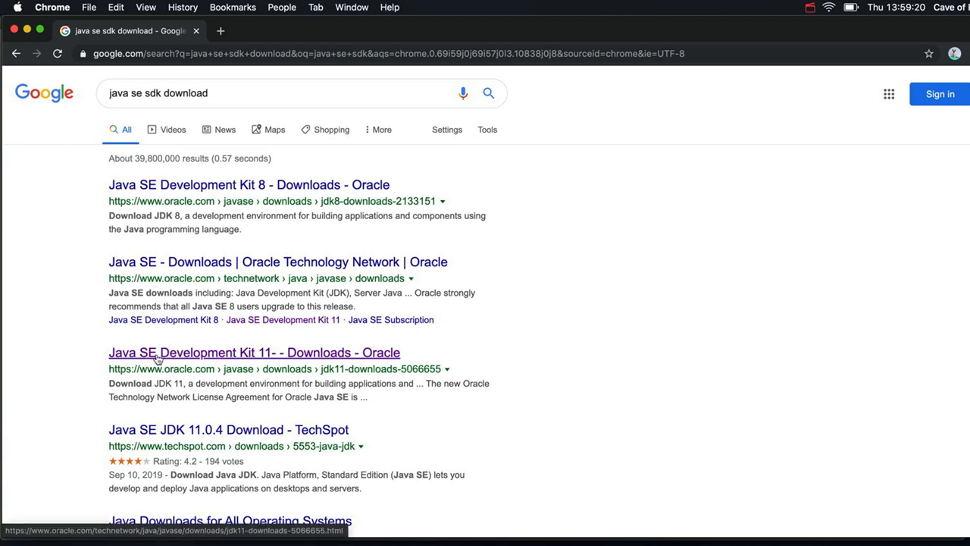
Follow the 'Java SE Development Kit 11 - Downloads - Oracle' search result.
left_click(255, 352)
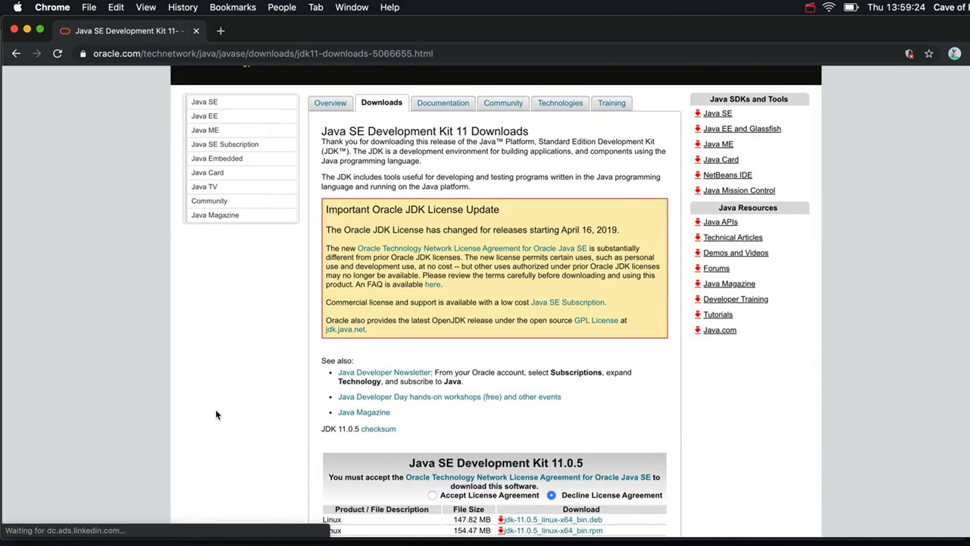
Accept the Oracle license agreement for the JDK 11.0.5 download table.
scroll("down", 3)
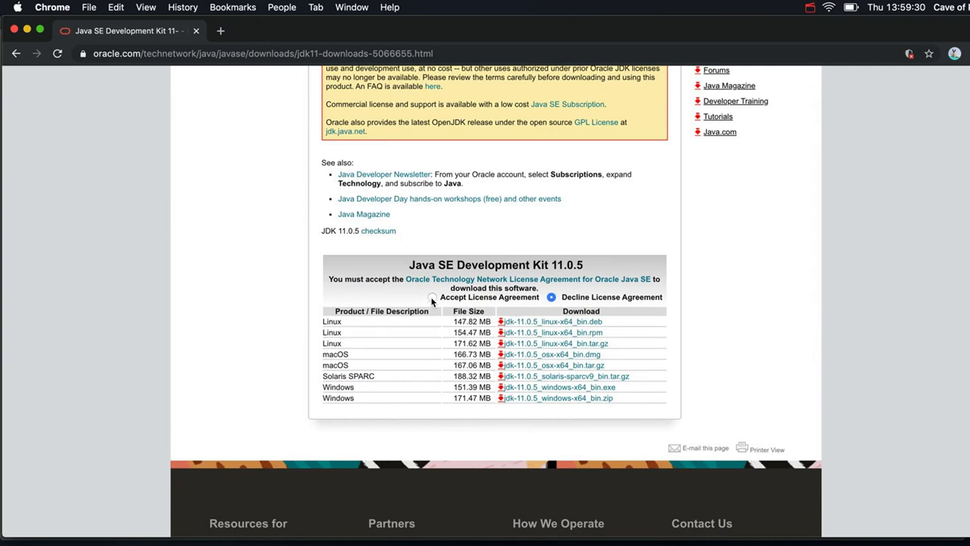
left_click(432, 295)
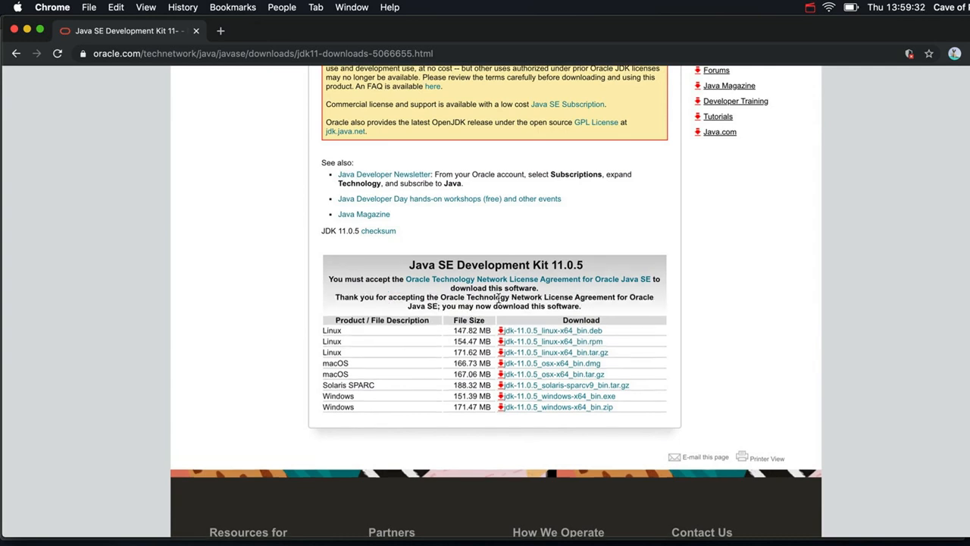
mouse_move(551, 364)
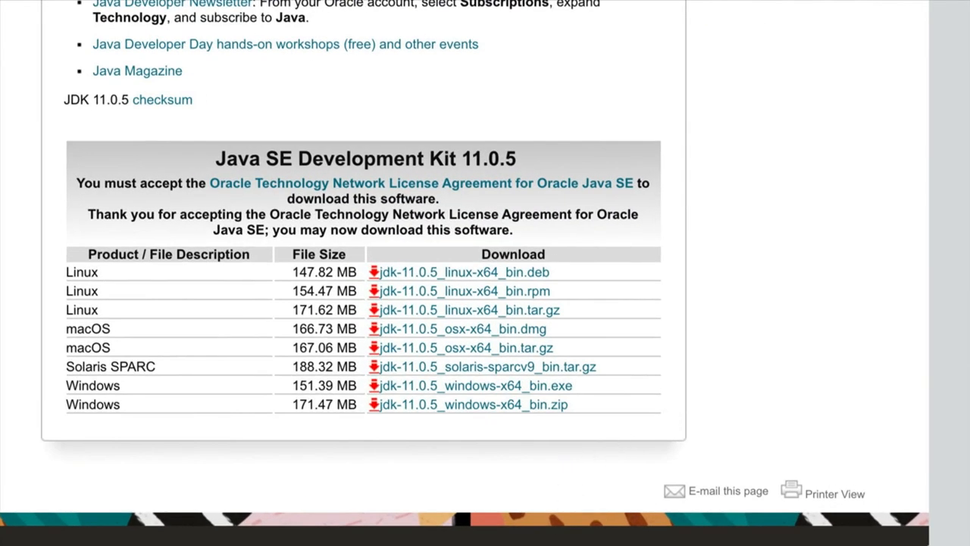
mouse_move(695, 385)
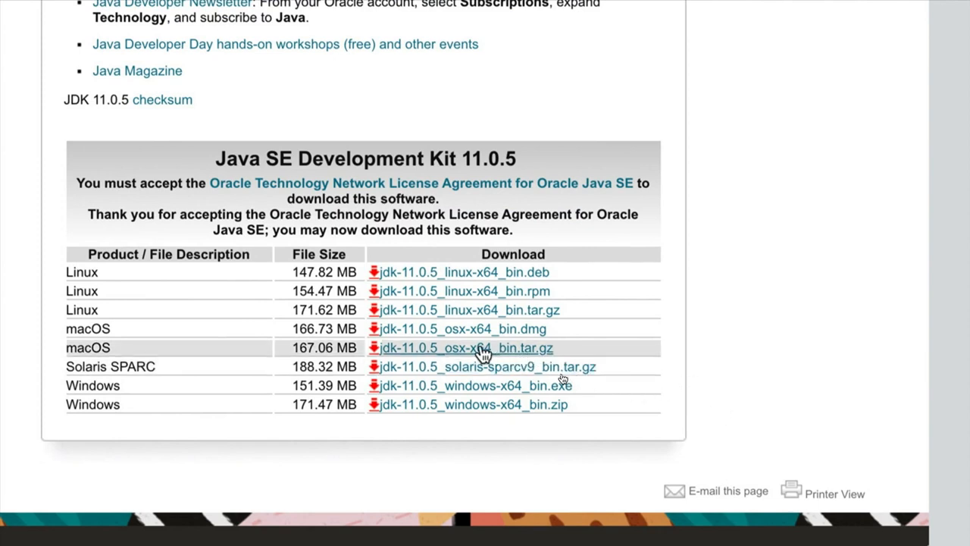
mouse_move(573, 379)
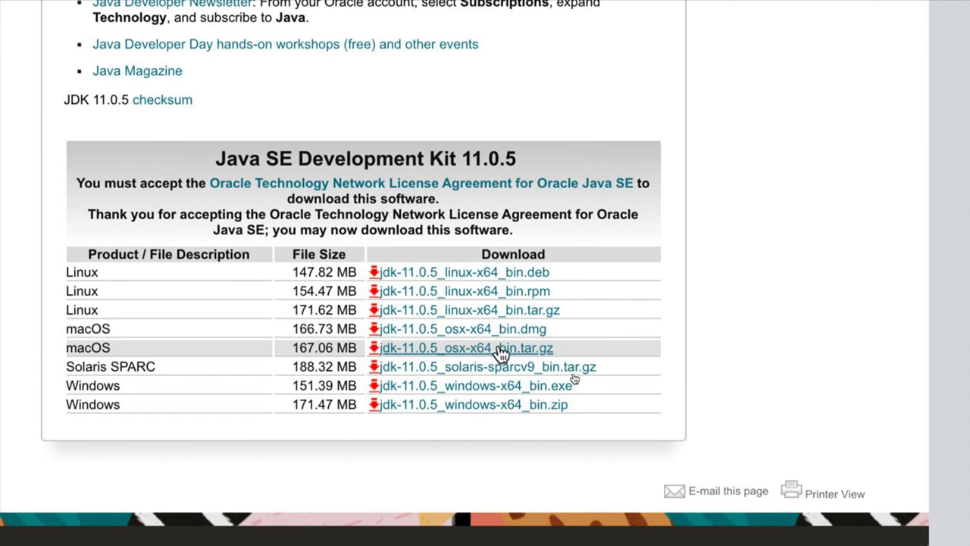
mouse_move(470, 328)
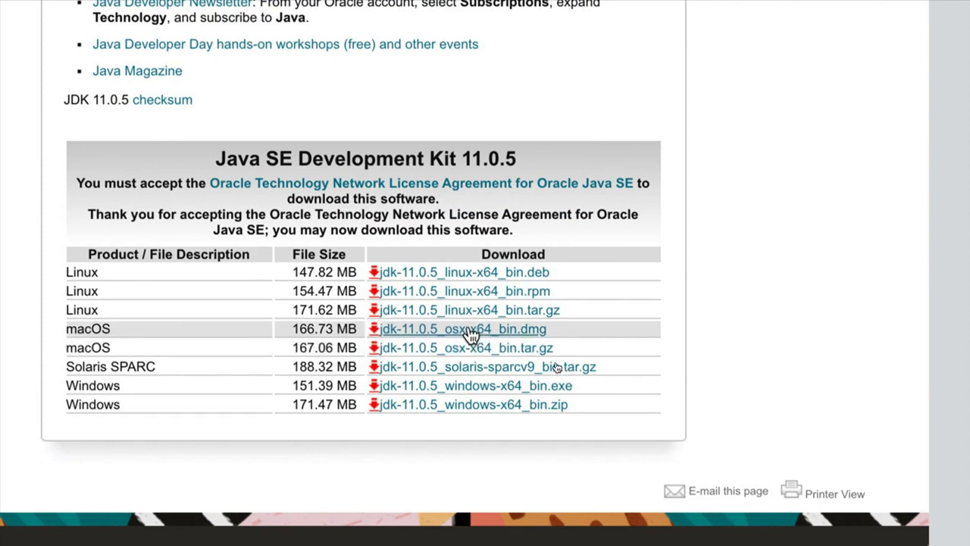
mouse_move(493, 336)
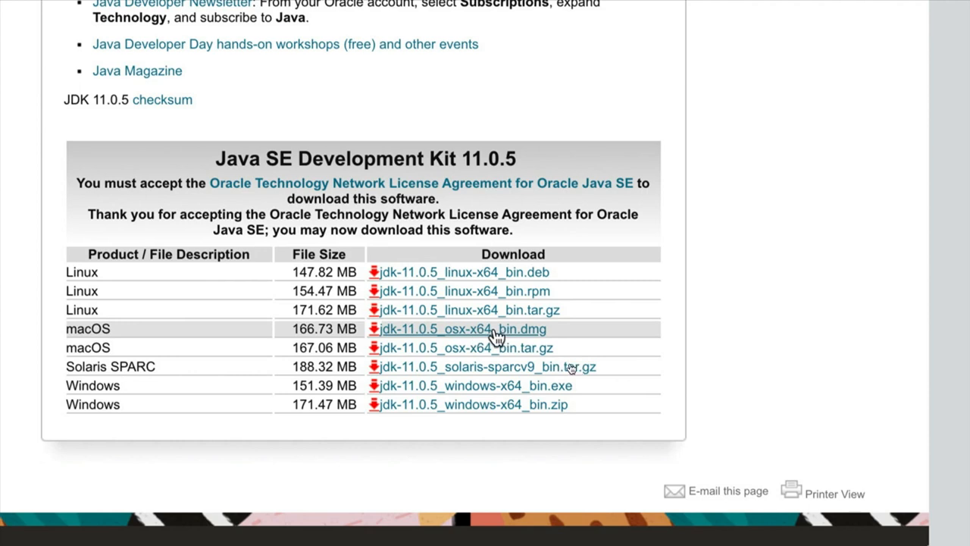
mouse_move(476, 385)
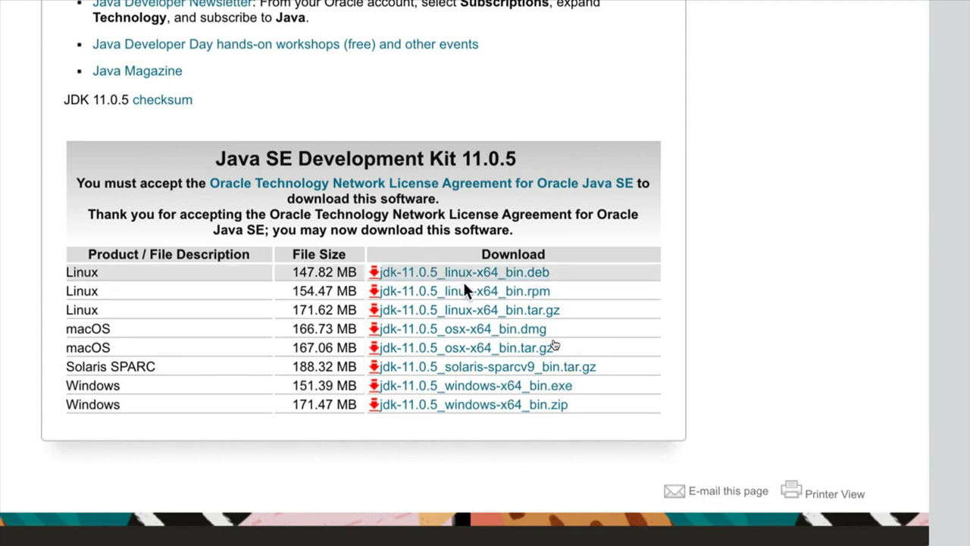
mouse_move(705, 318)
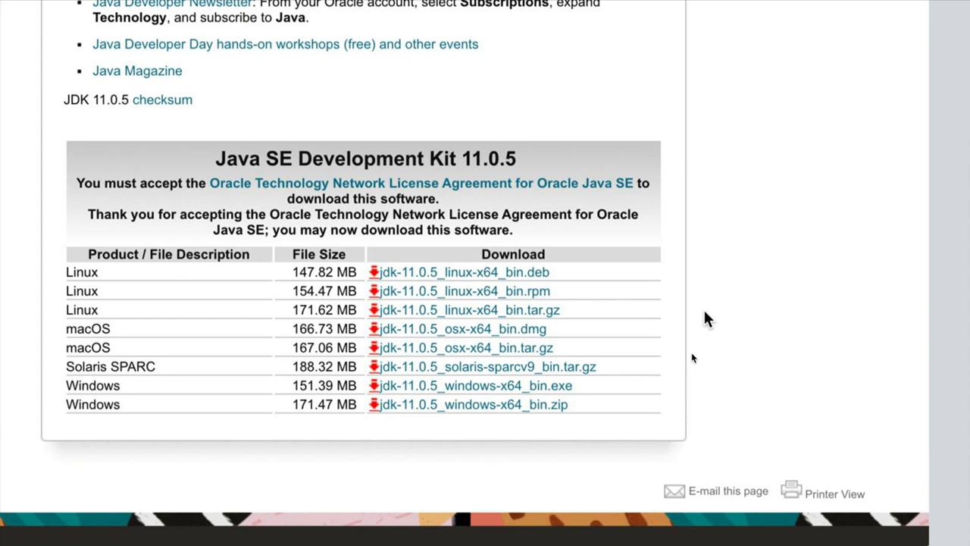
mouse_move(415, 263)
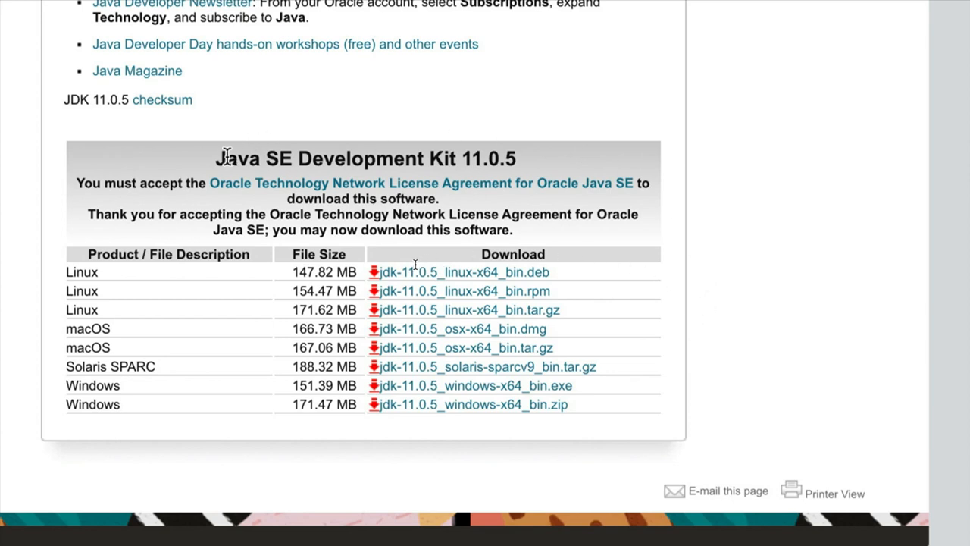